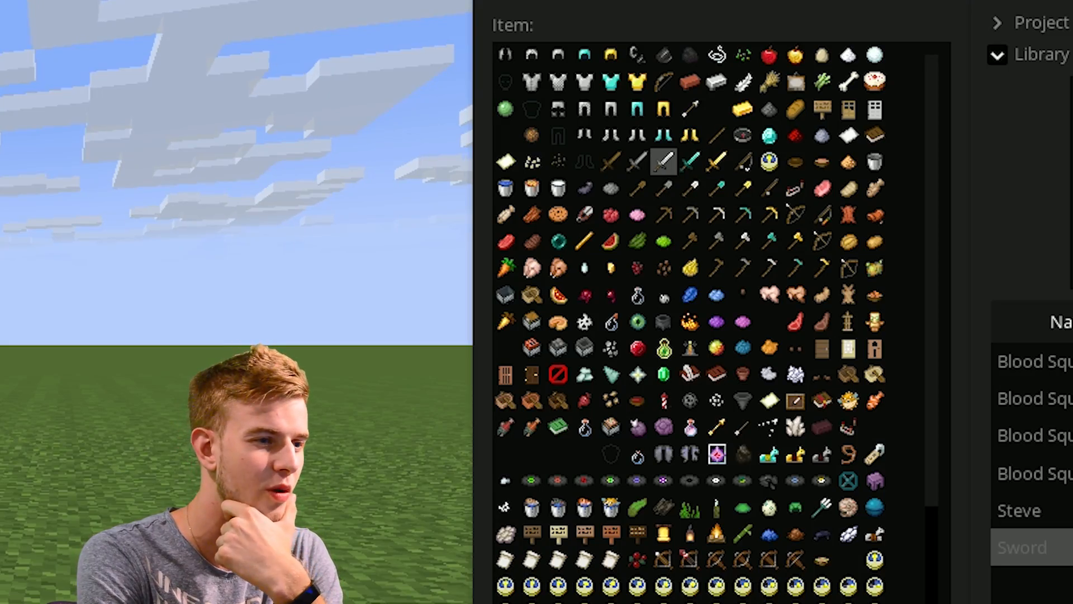
Pick the netherite-style sword from the item grid for Steve's hand and save with Ctrl+S.
click(663, 161)
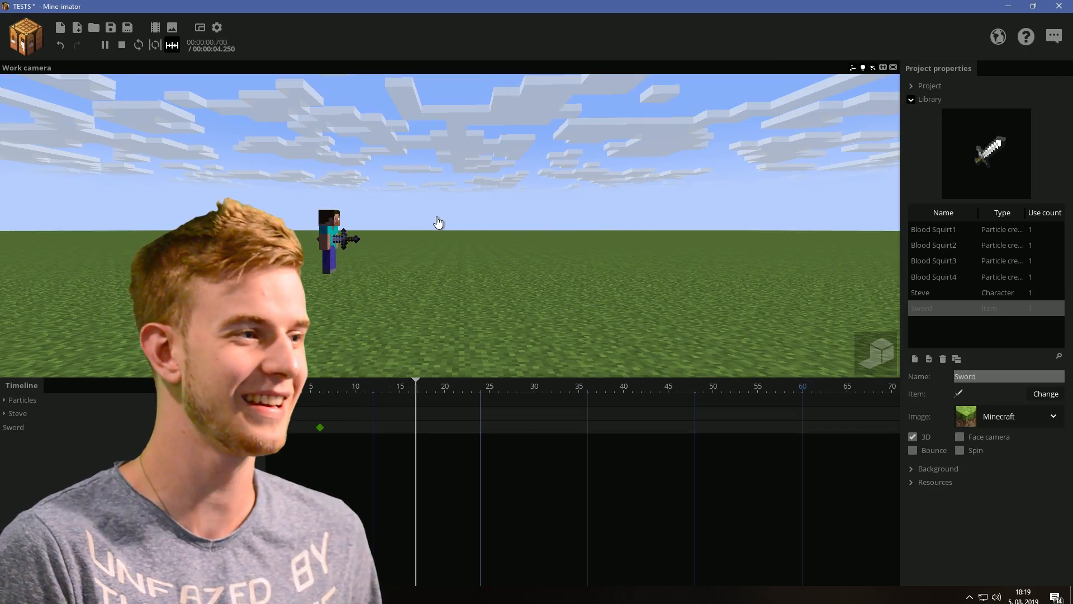
click(121, 45)
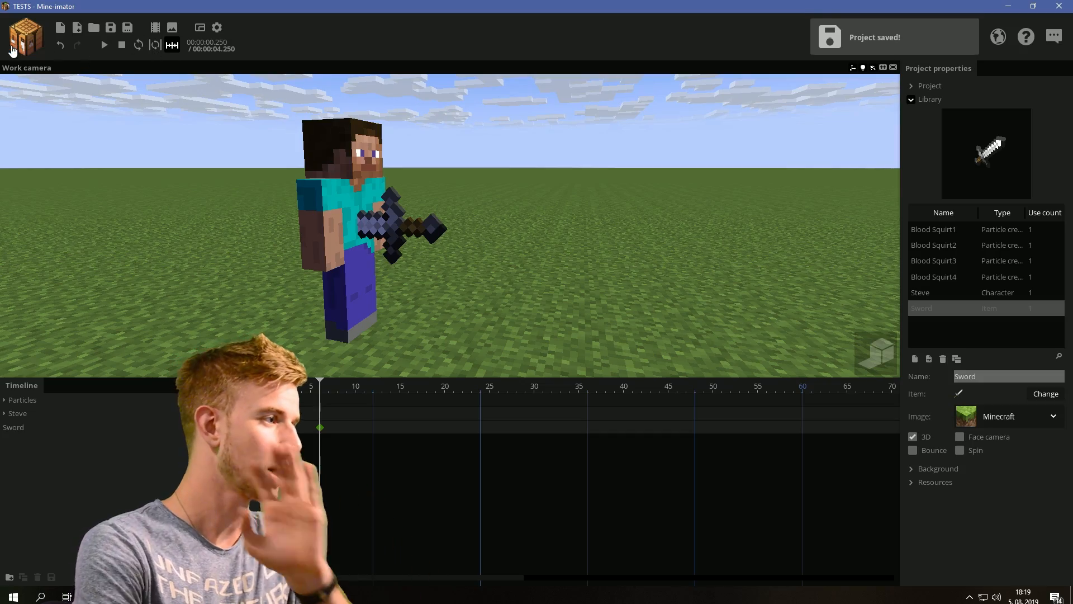
Create a Surface at frame 6 rotated Y 90°, Z -40.5° and scaled to 0.82 beside the blade.
click(957, 359)
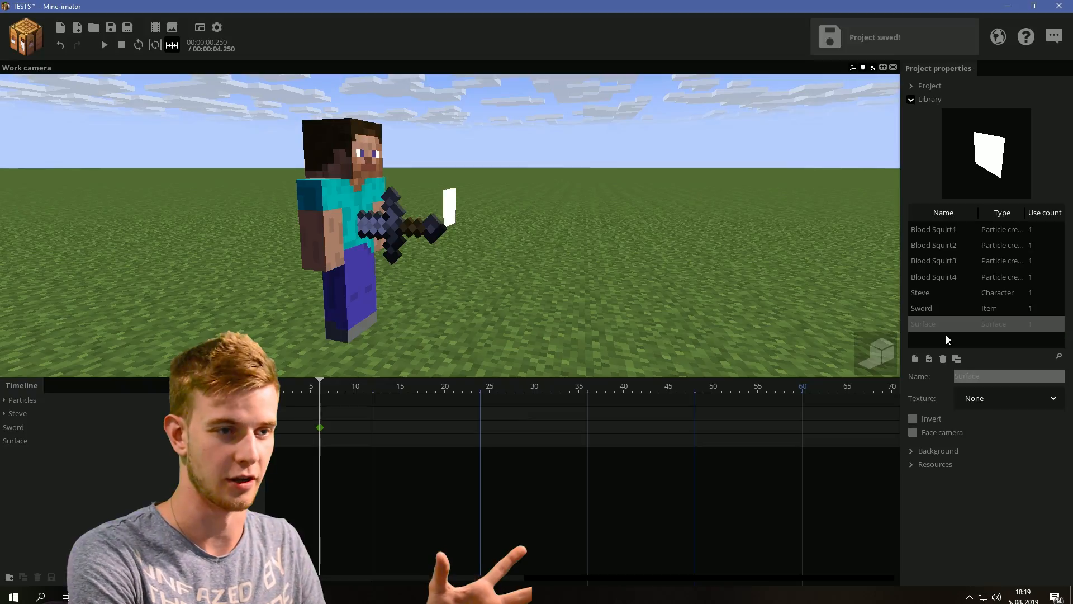
click(1006, 398)
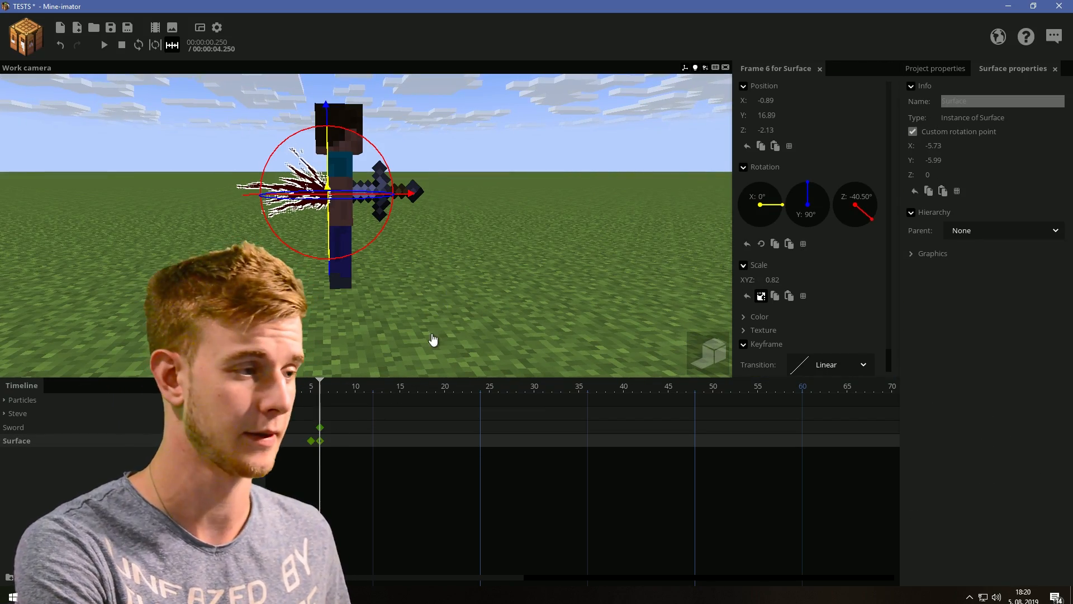
Texture the surface with blood splat, keyframe its timeline row, and rewind to frame 0.
click(373, 386)
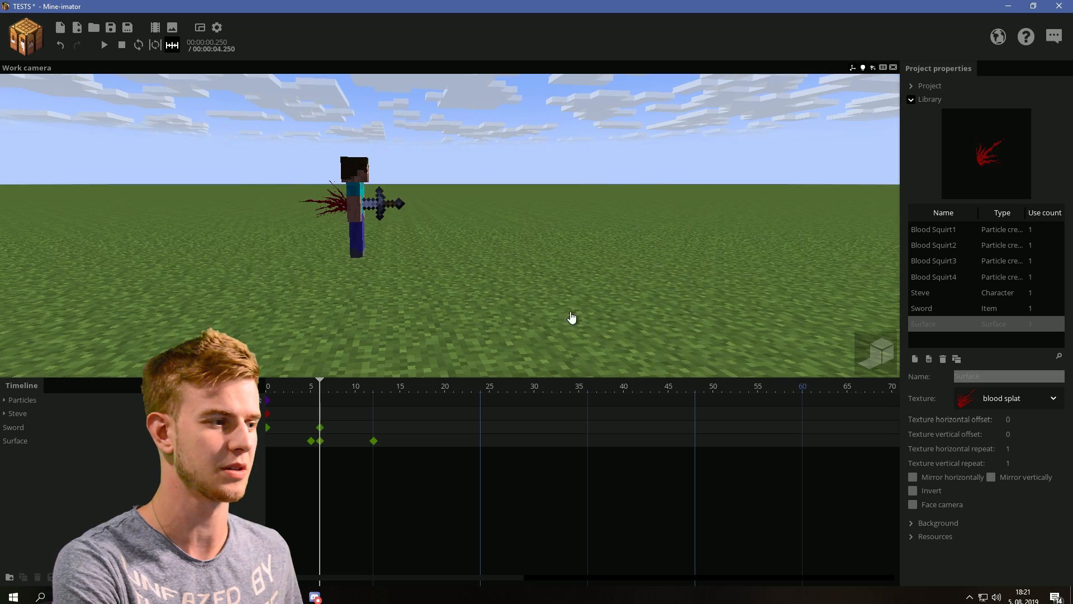
click(102, 45)
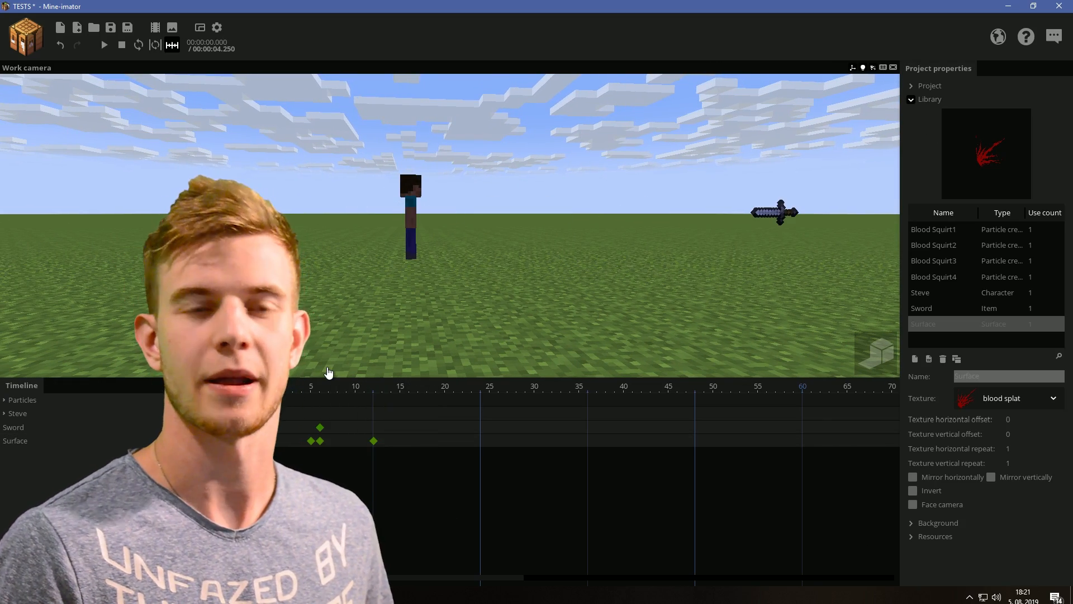
Play the hit through with the blood splat showing, stop playback, and save the project.
click(103, 44)
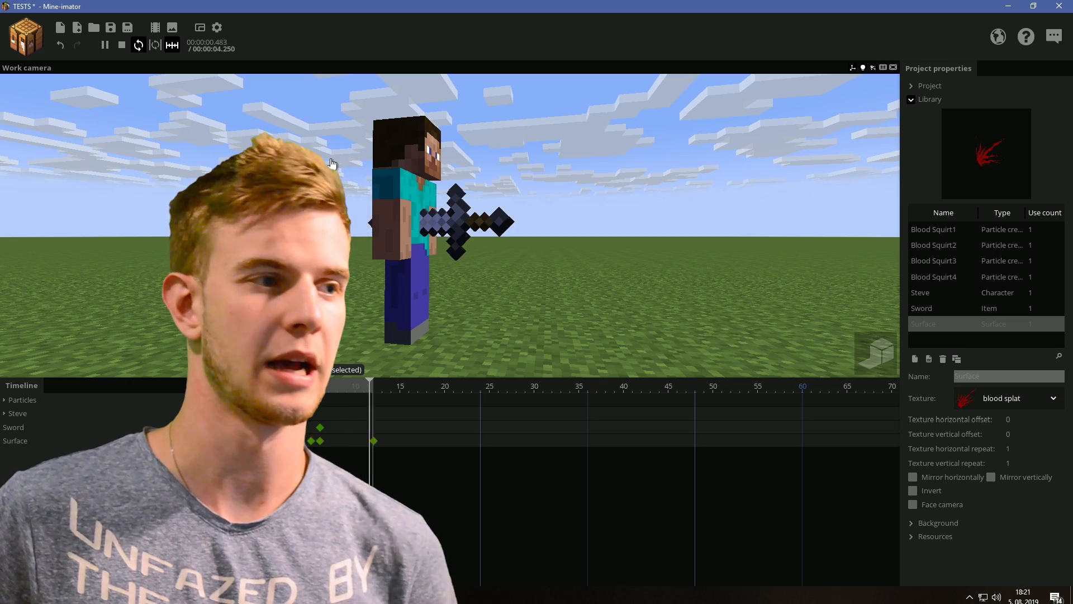
click(121, 45)
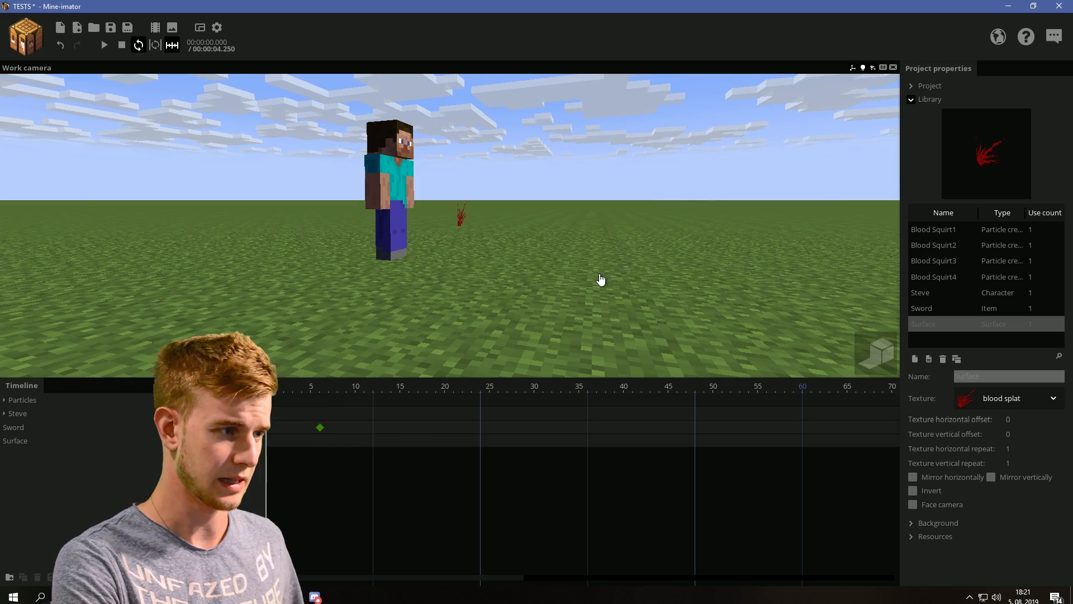
click(111, 27)
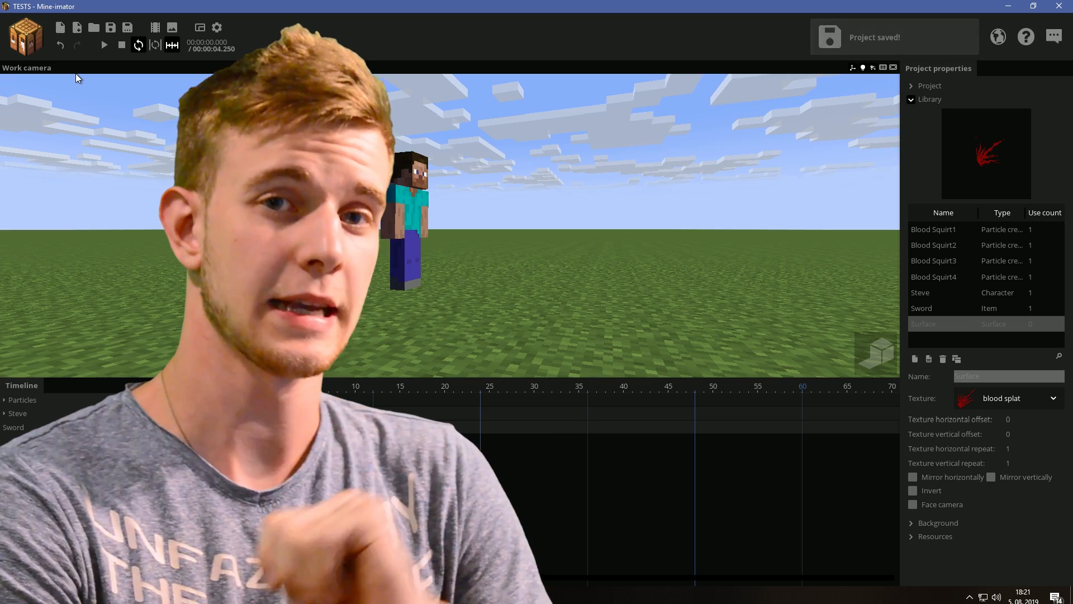